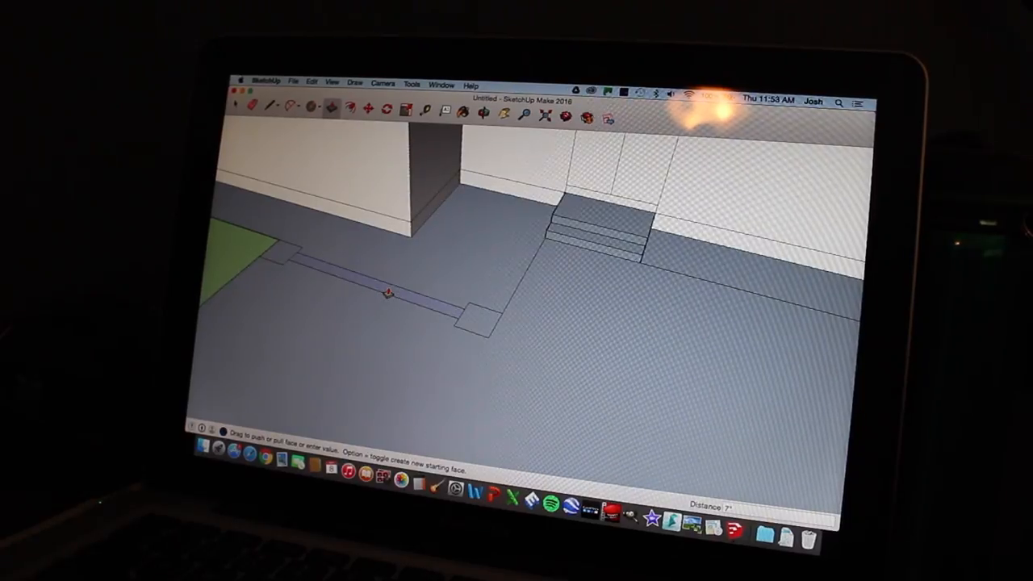
- Pull the left-edge strip up into a sitting wall about 1'6" tall
{"action": "left_click_drag", "start_coordinate": [387, 290], "coordinate": [387, 309]}
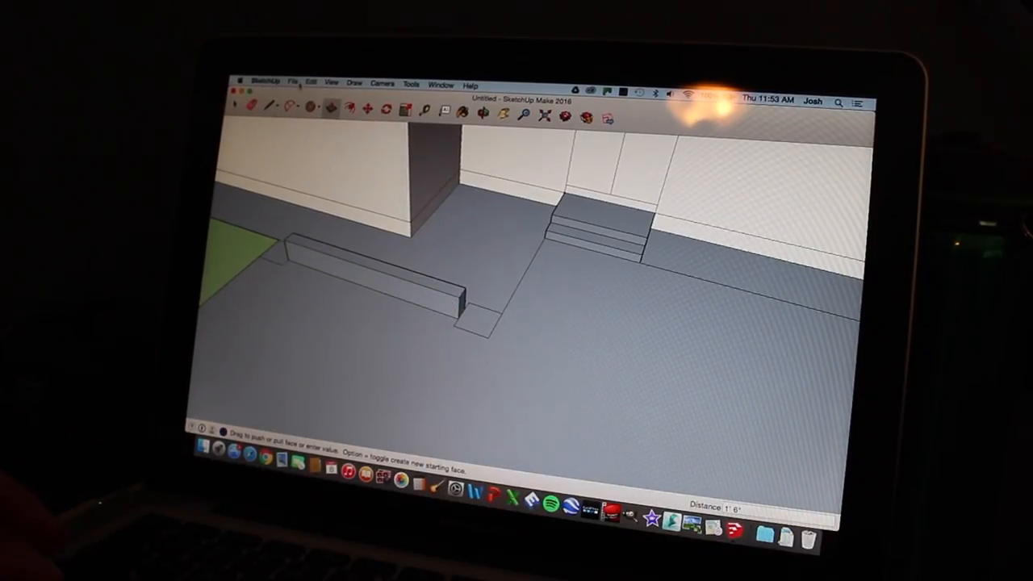
{"action": "left_click", "coordinate": [293, 83]}
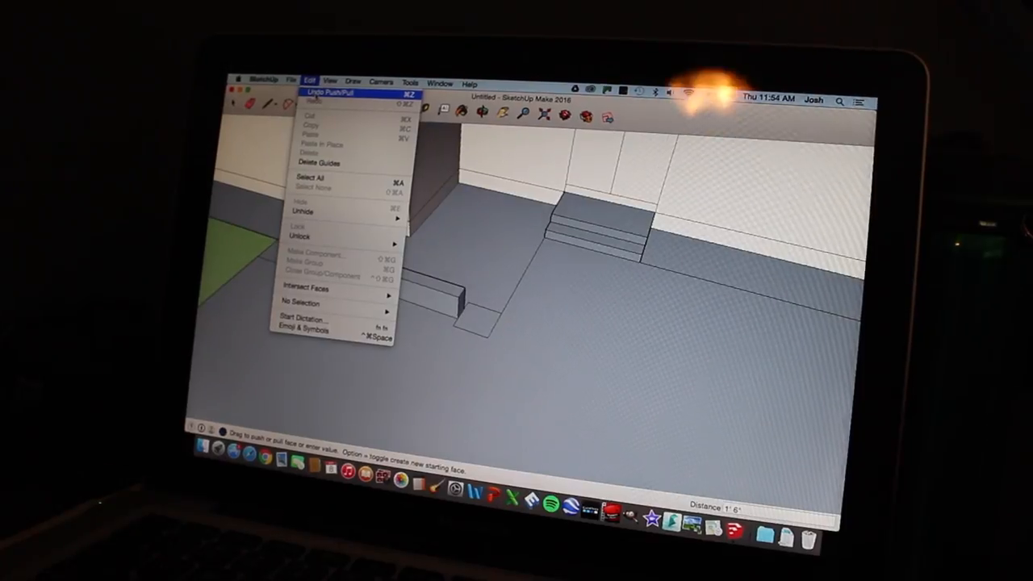
- Undo the wall raise and redraw the wall and pillar footprints for rebuilding
{"action": "left_click", "coordinate": [323, 93]}
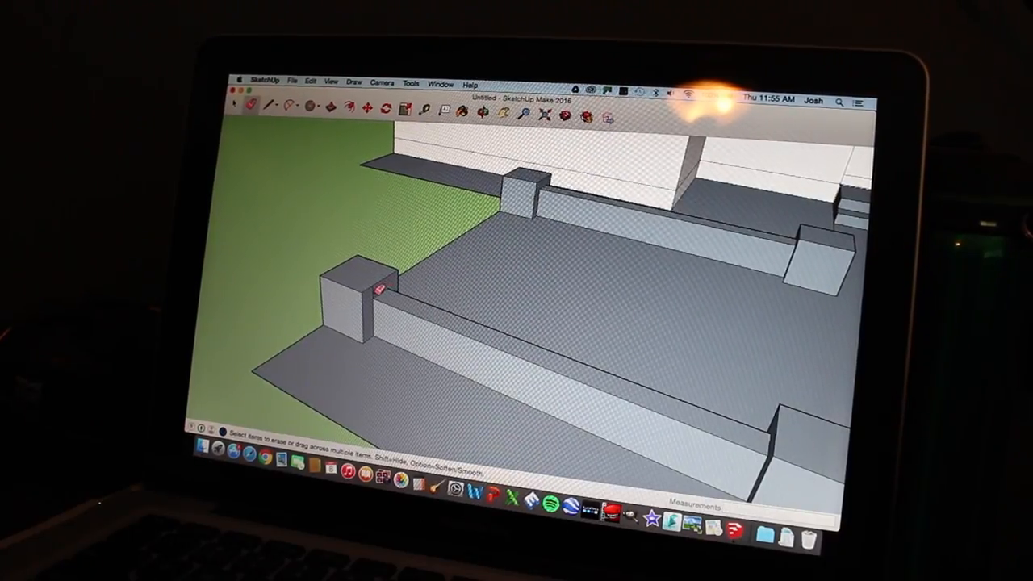
{"action": "right_click", "coordinate": [375, 290]}
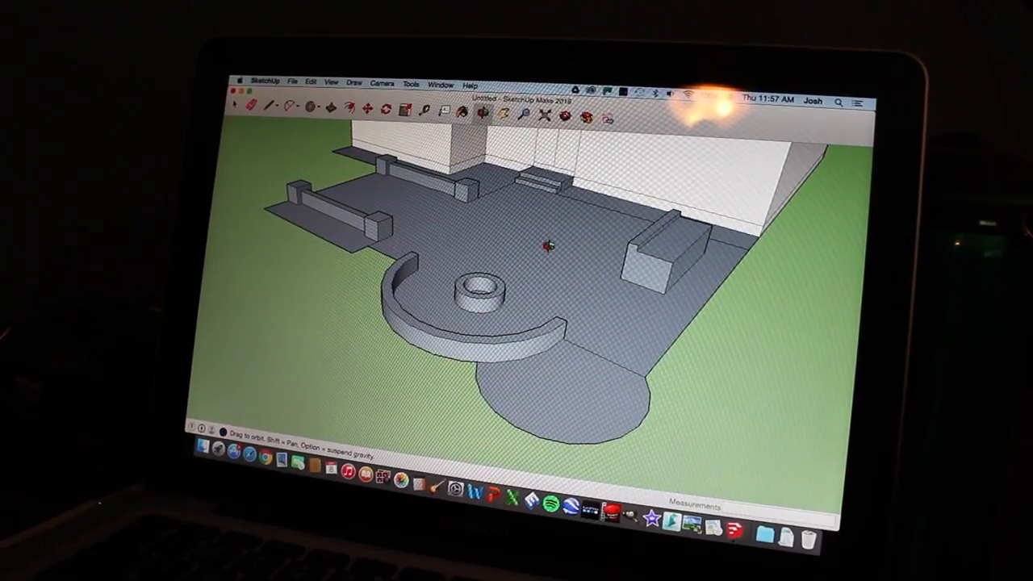
{"action": "left_click_drag", "start_coordinate": [548, 242], "coordinate": [532, 170]}
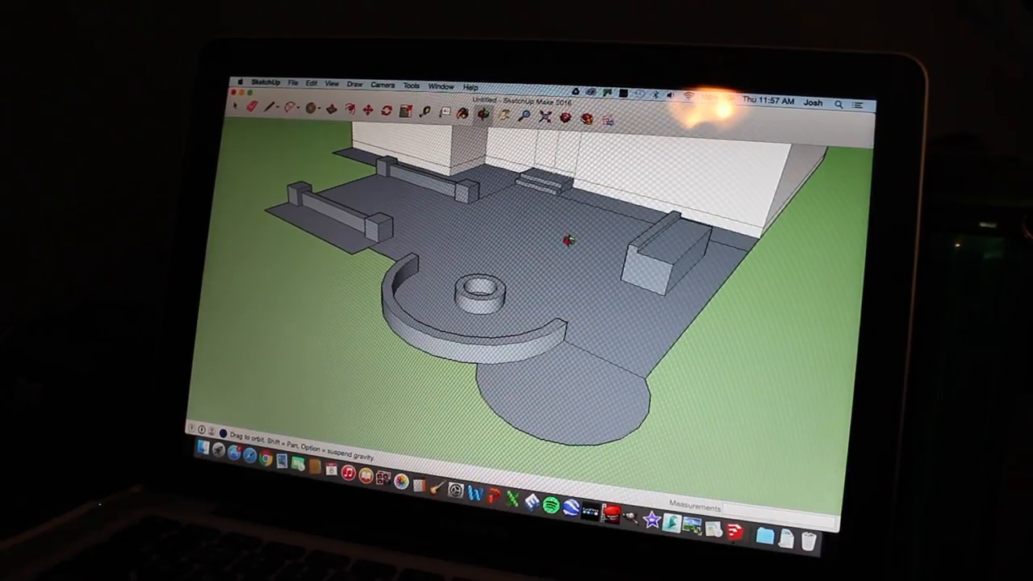
{"action": "left_click_drag", "start_coordinate": [565, 242], "coordinate": [638, 234]}
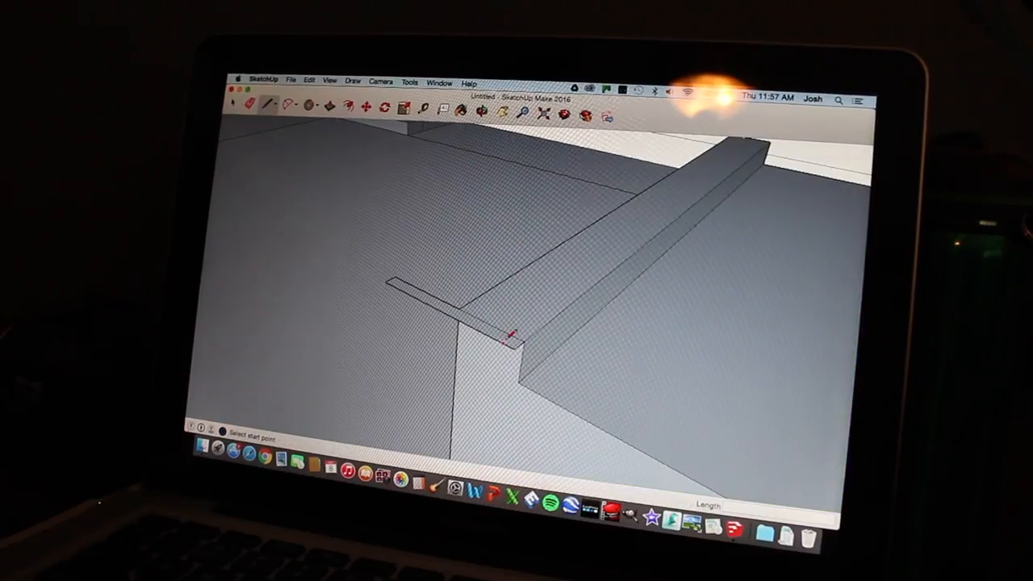
- Draw a 10-inch line along the counter top and start the cap outline at its corner
{"action": "left_click", "coordinate": [516, 331]}
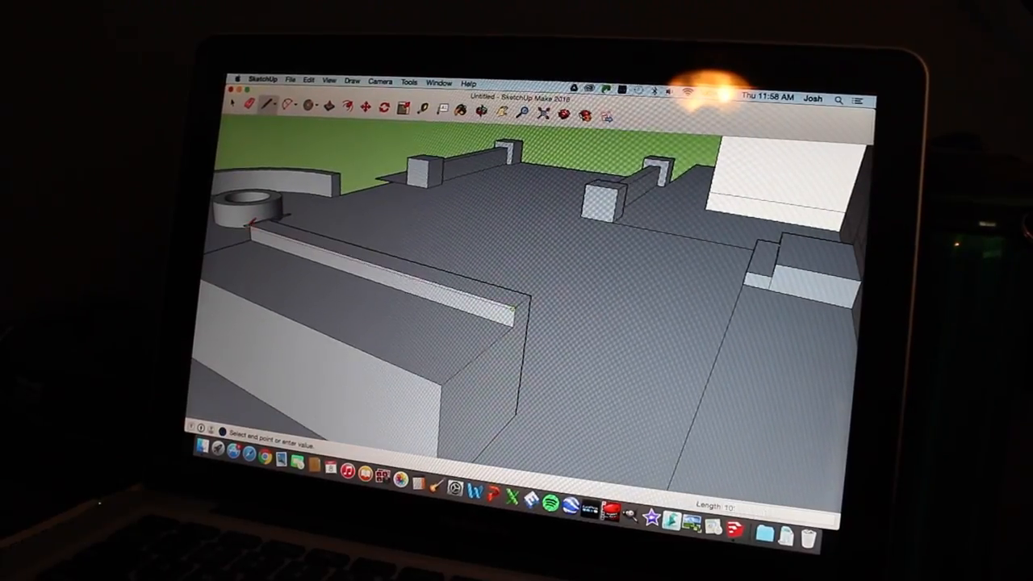
{"action": "left_click", "coordinate": [513, 309]}
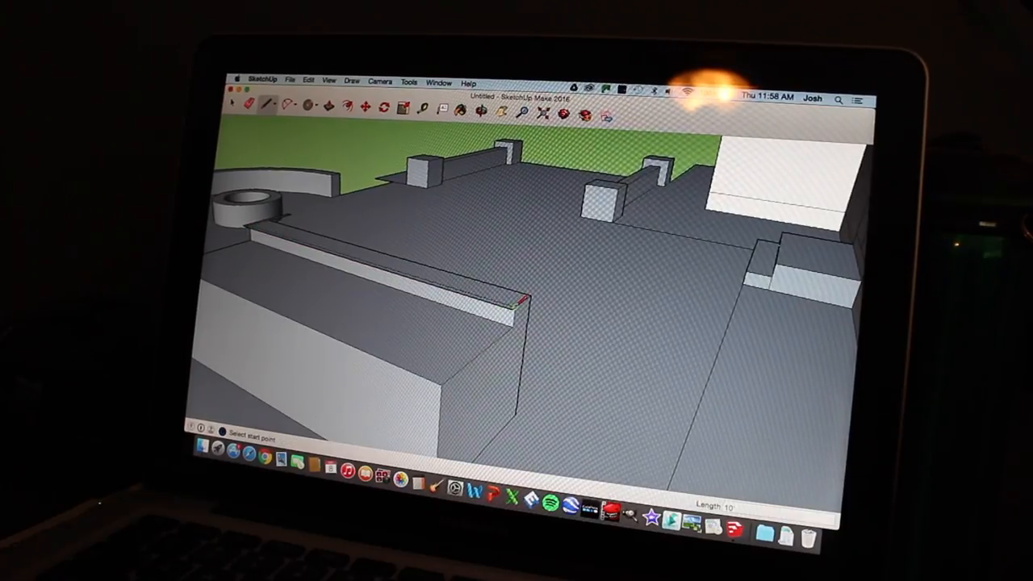
{"action": "left_click", "coordinate": [524, 310]}
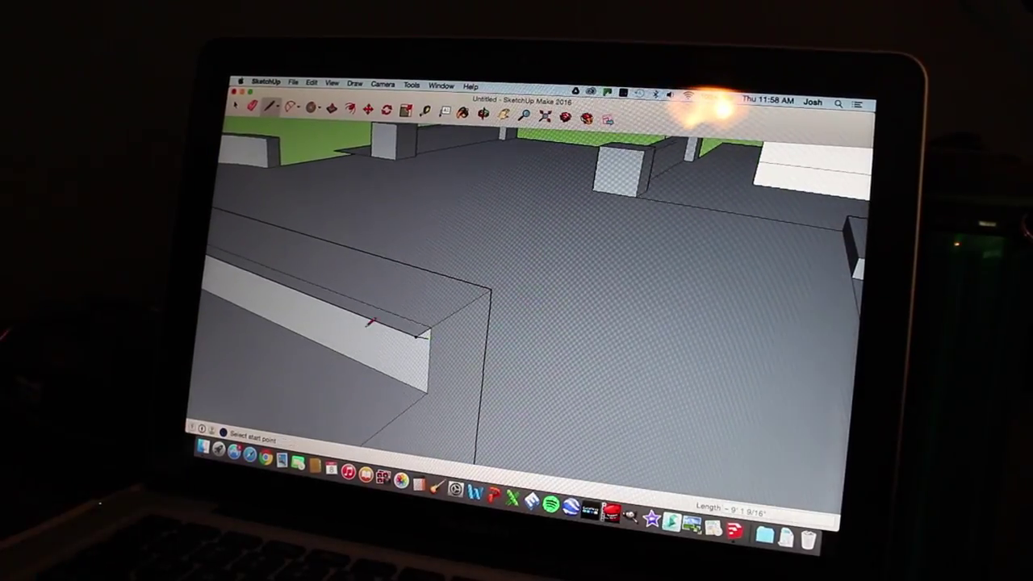
{"action": "right_click", "coordinate": [258, 109]}
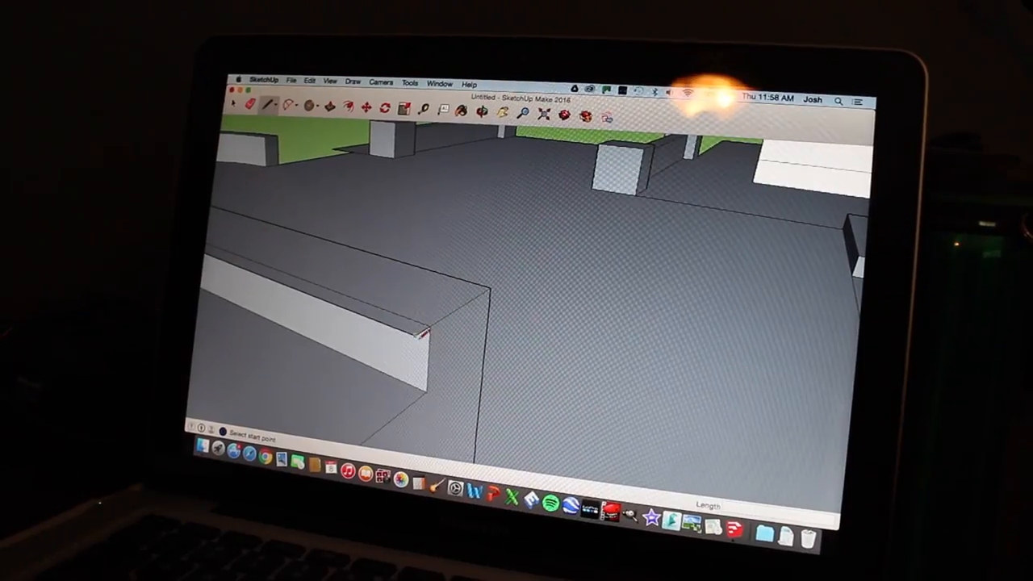
{"action": "left_click", "coordinate": [419, 330]}
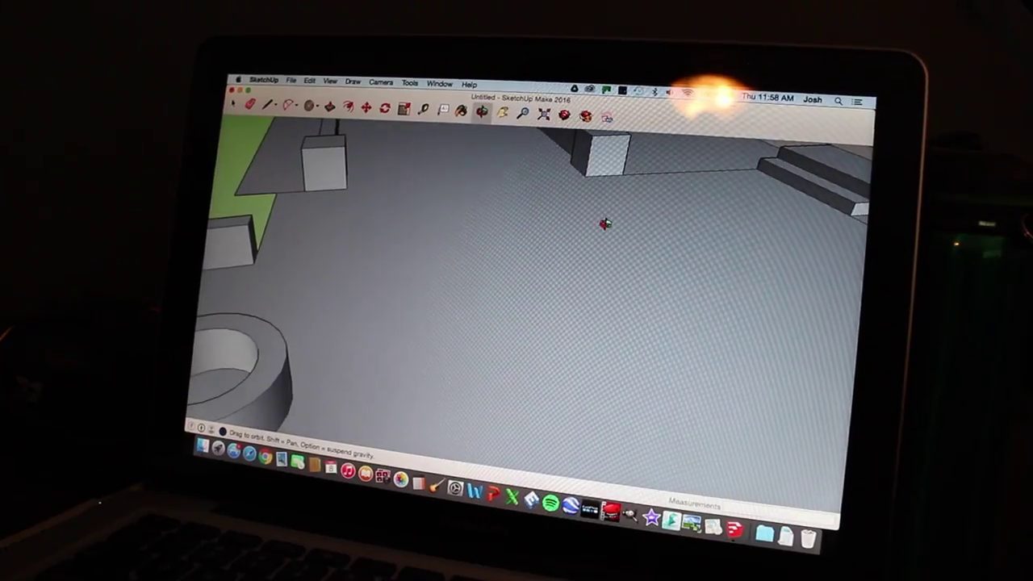
- Outline the overhanging cap on the long counter's top and select its face and edges
{"action": "left_click_drag", "start_coordinate": [605, 226], "coordinate": [678, 294]}
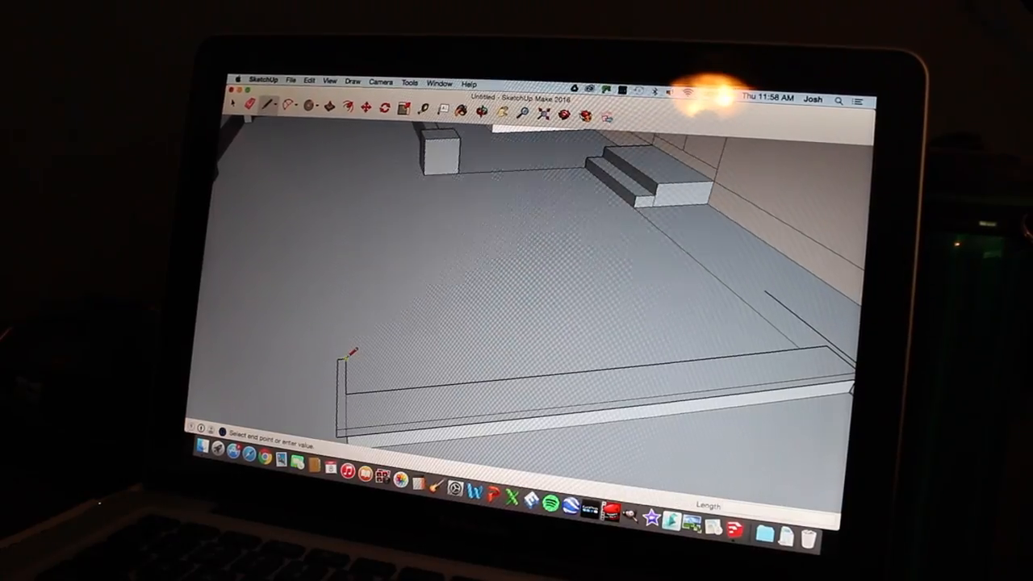
{"action": "mouse_move", "coordinate": [803, 310]}
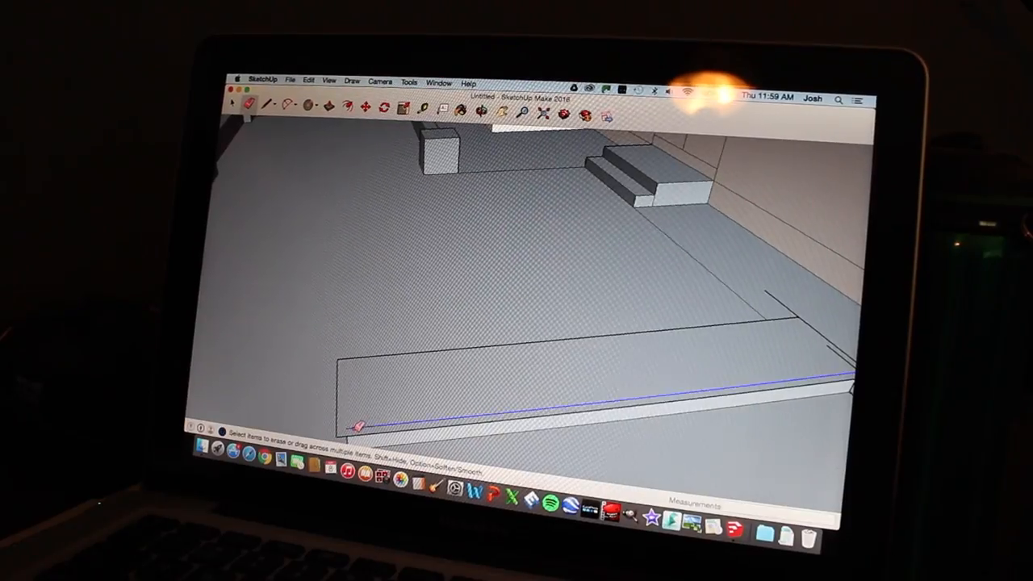
{"action": "left_click", "coordinate": [308, 81]}
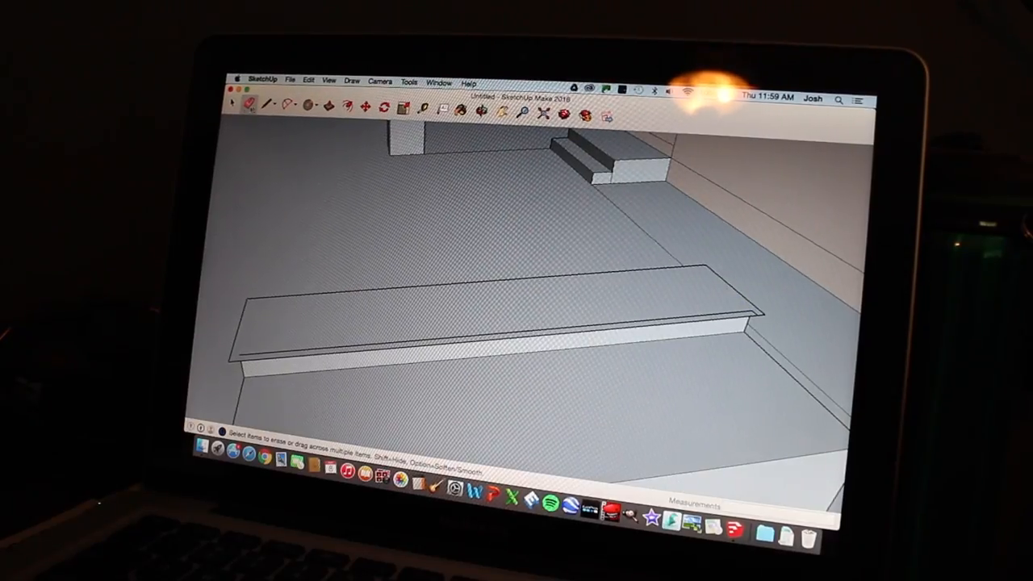
{"action": "mouse_move", "coordinate": [250, 106]}
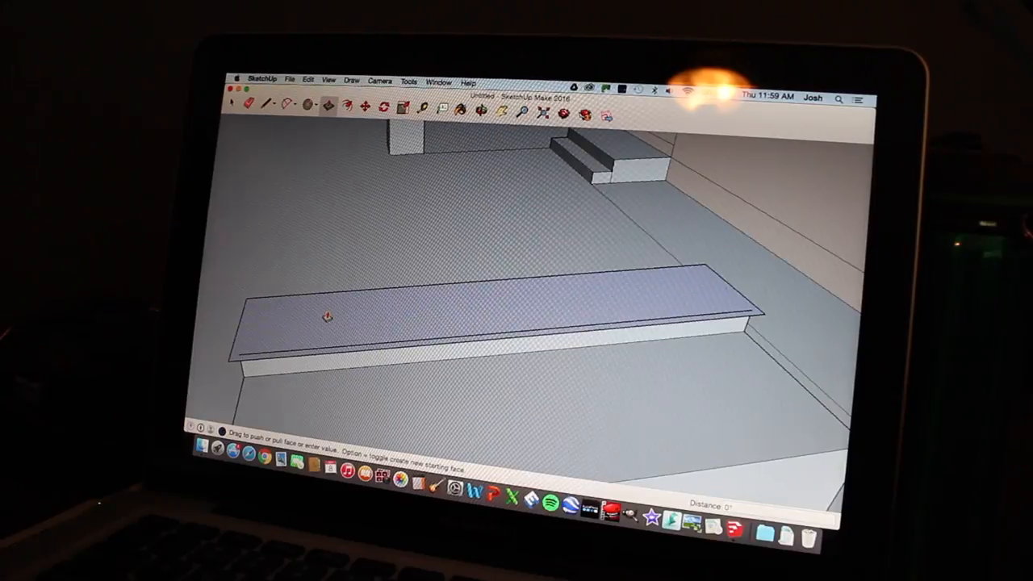
- Pull the cap's top face up to give it a 2" thickness
{"action": "left_click_drag", "start_coordinate": [326, 315], "coordinate": [326, 290]}
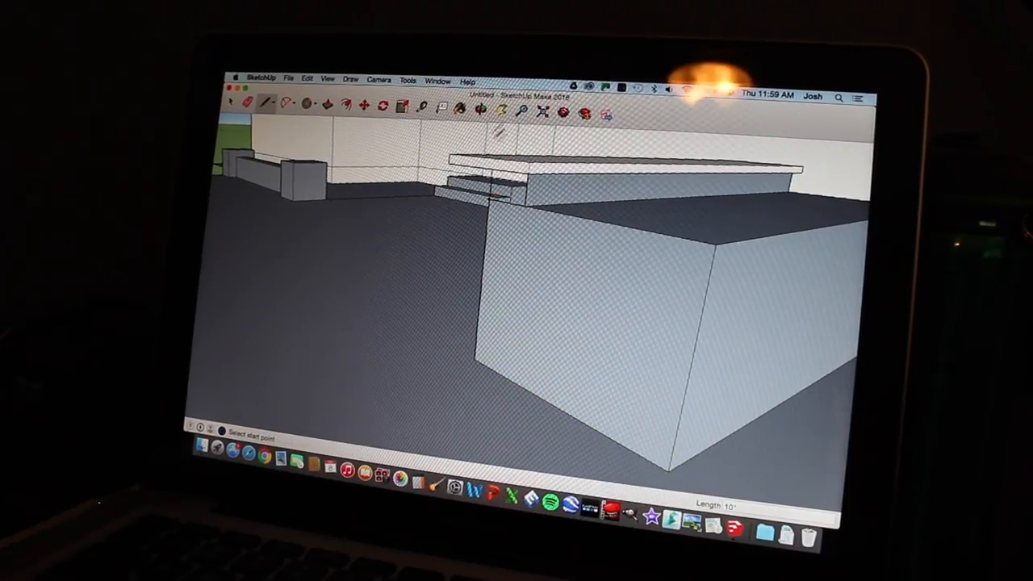
- Orbit to the counter against the house wall and select its cap
{"action": "left_click_drag", "start_coordinate": [516, 282], "coordinate": [517, 242]}
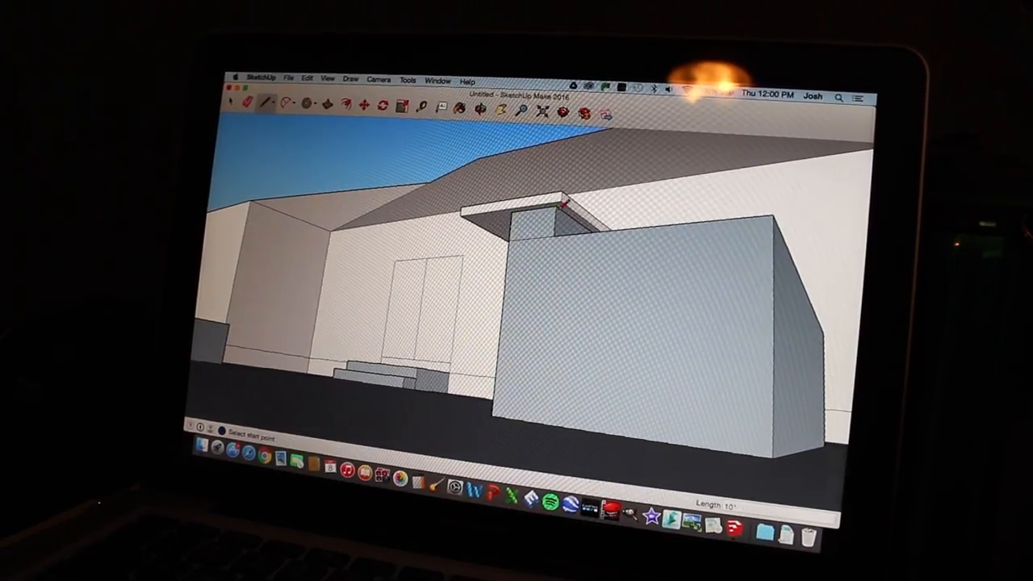
{"action": "left_click", "coordinate": [249, 106]}
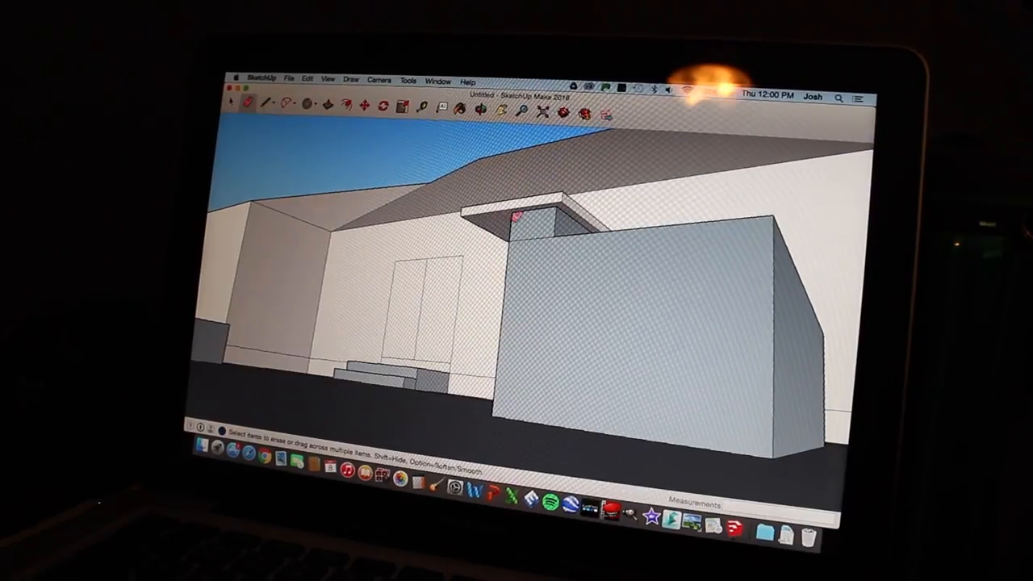